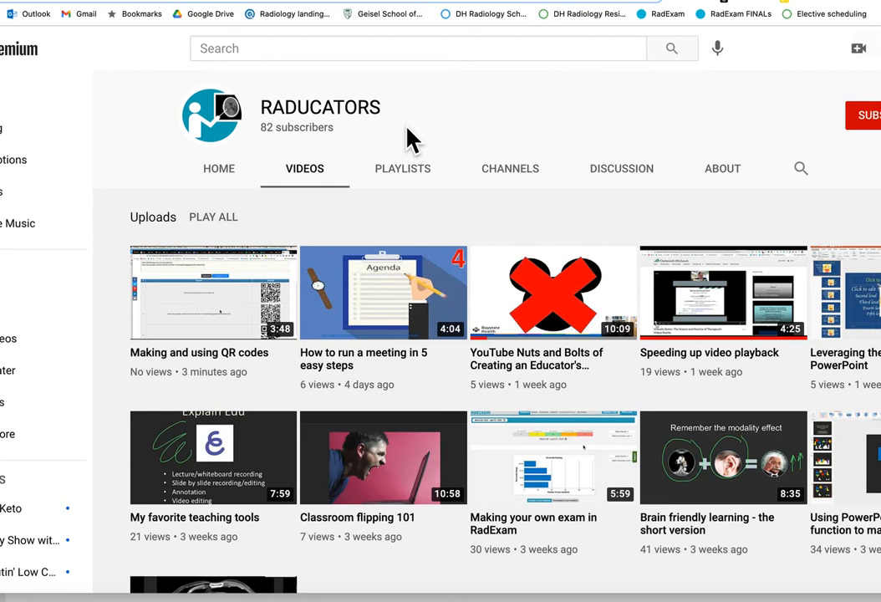
mouse_move(535, 188)
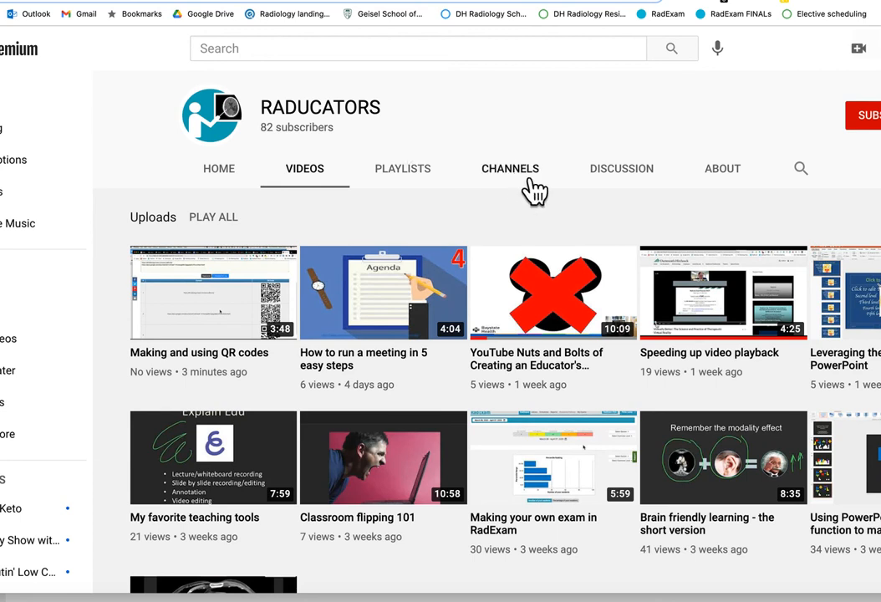
mouse_move(736, 180)
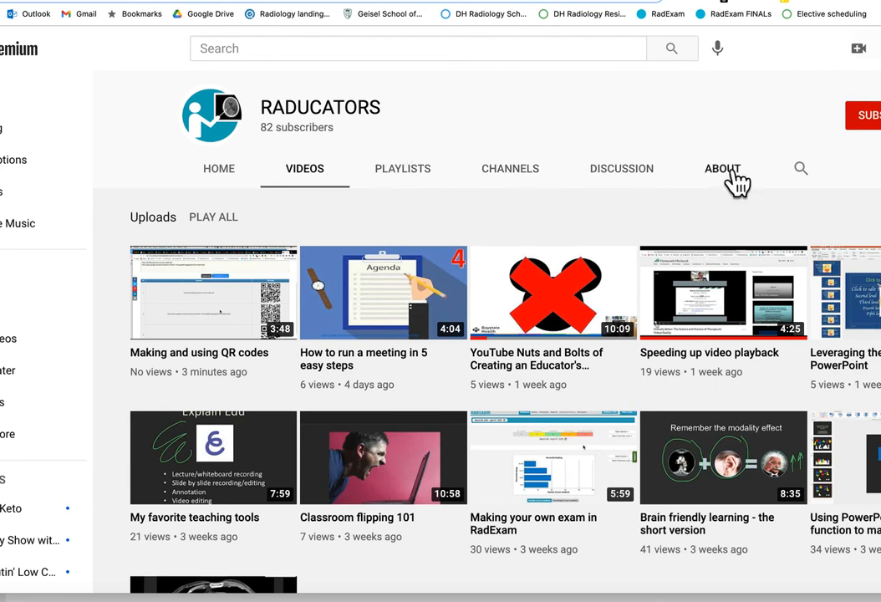
Step: Open the RADUCATORS channel's About tab showing its description, educators, stats and links
click(722, 168)
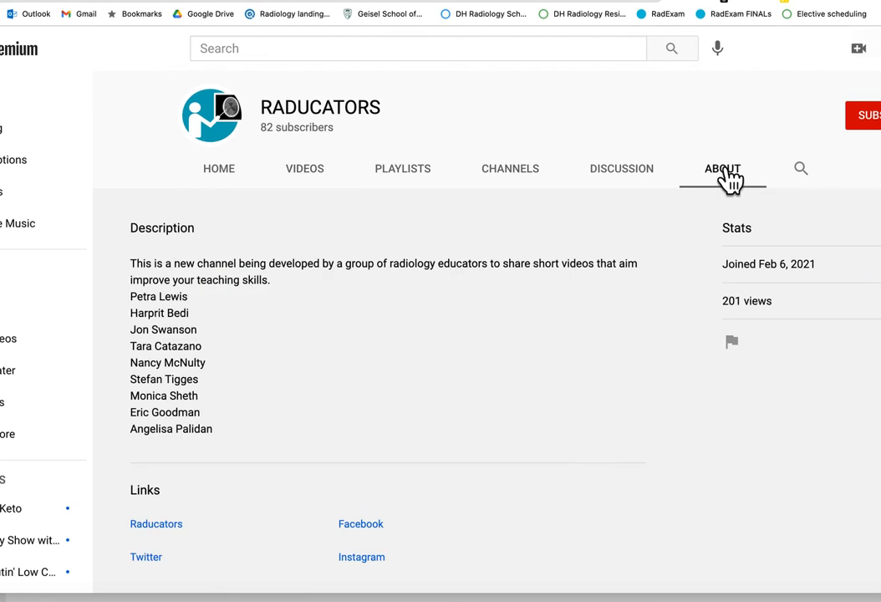